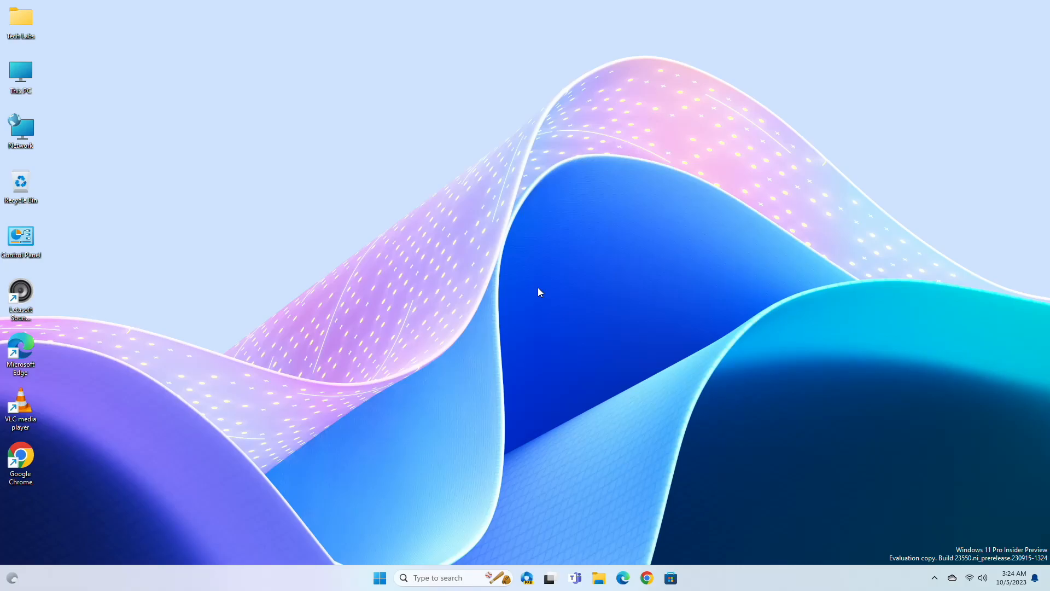
mouse_move(646, 578)
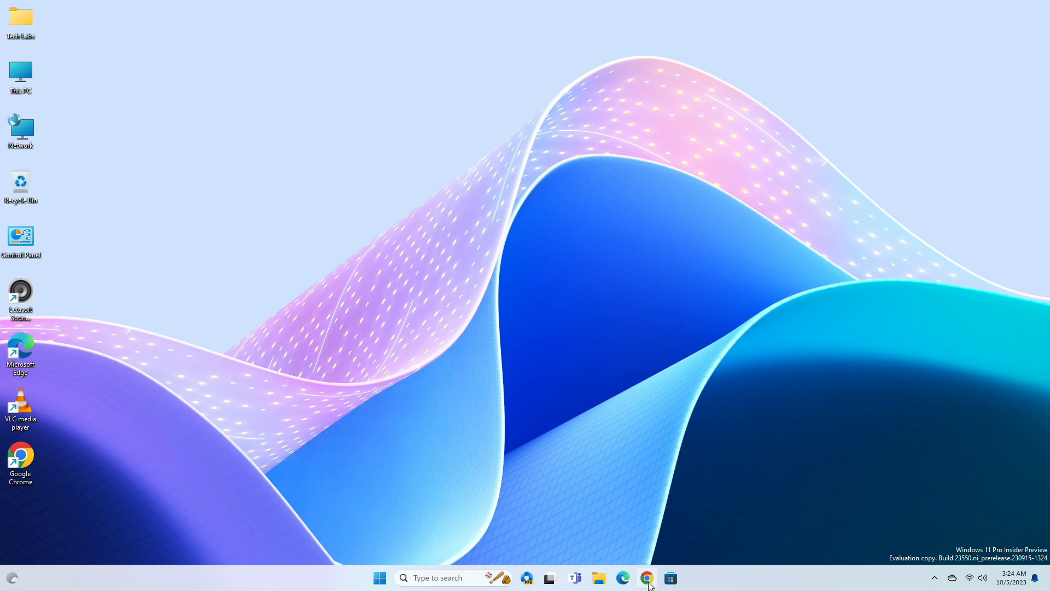
Launch Chrome and check the About Chrome page, showing version 117.0.5938.150 up to date
click(645, 578)
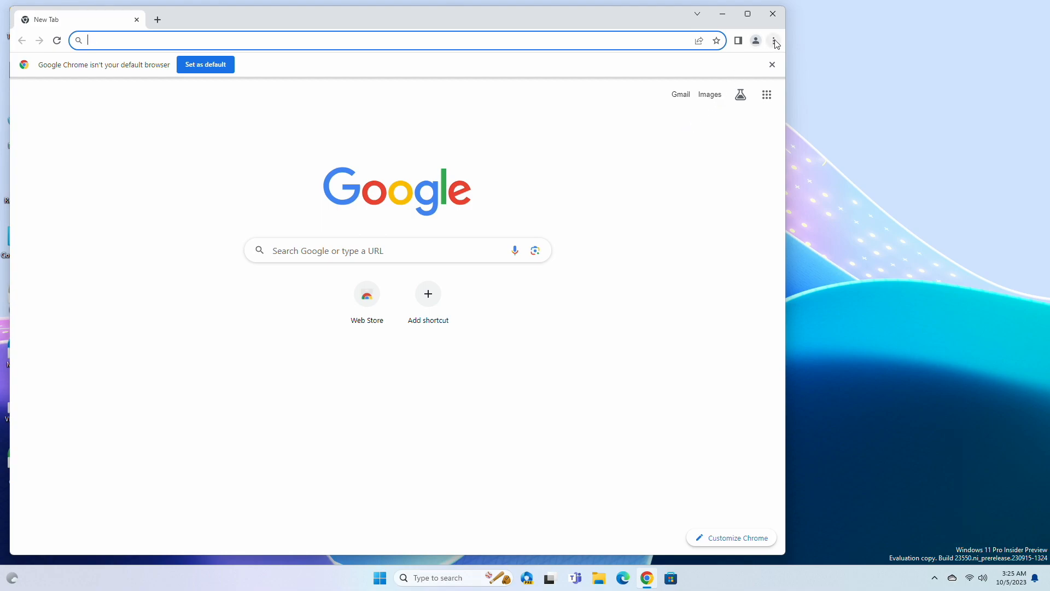
click(774, 40)
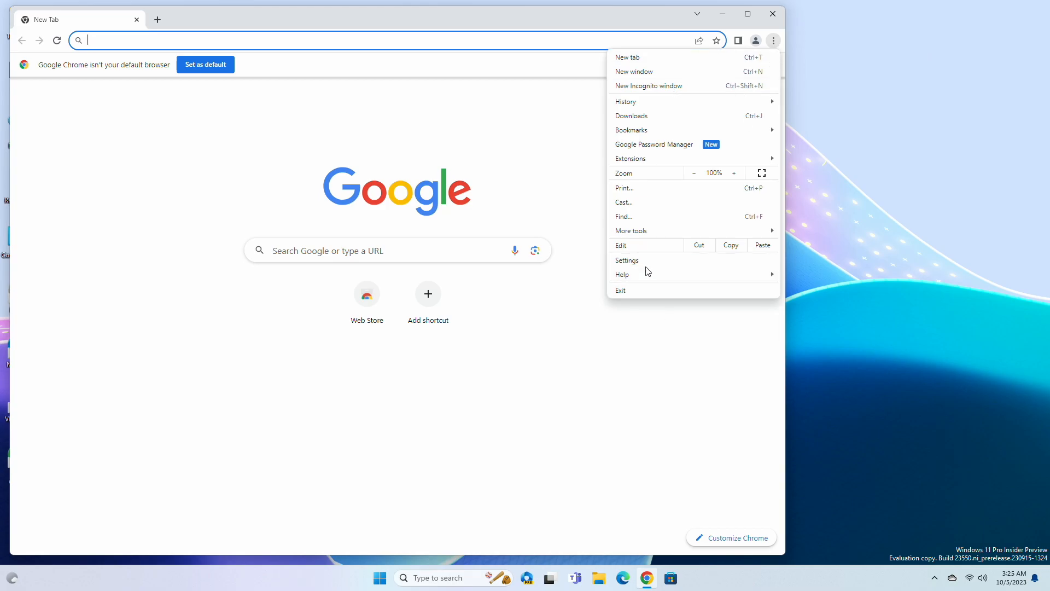
click(627, 260)
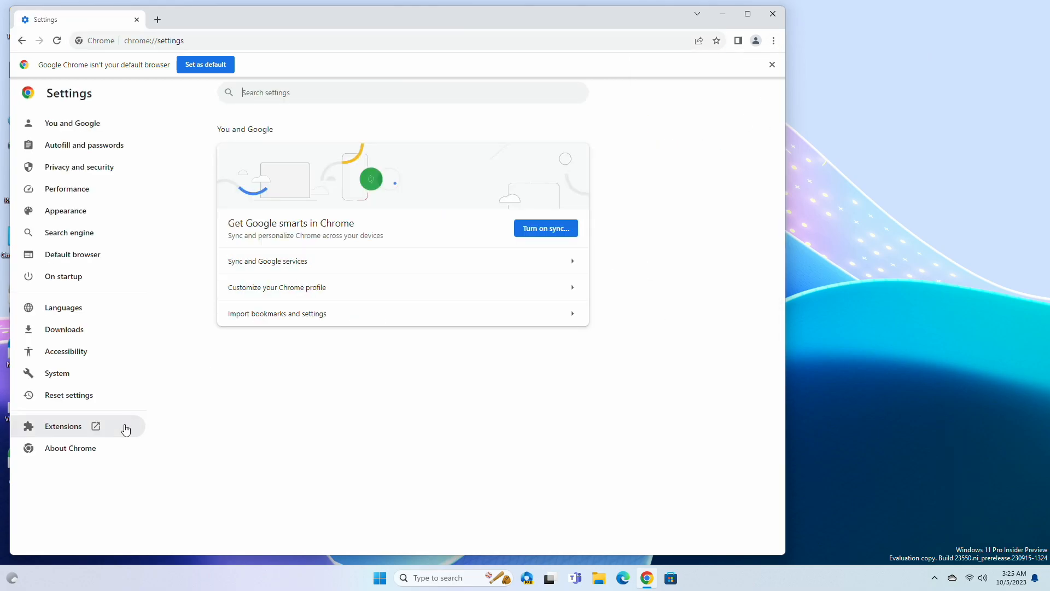
click(68, 447)
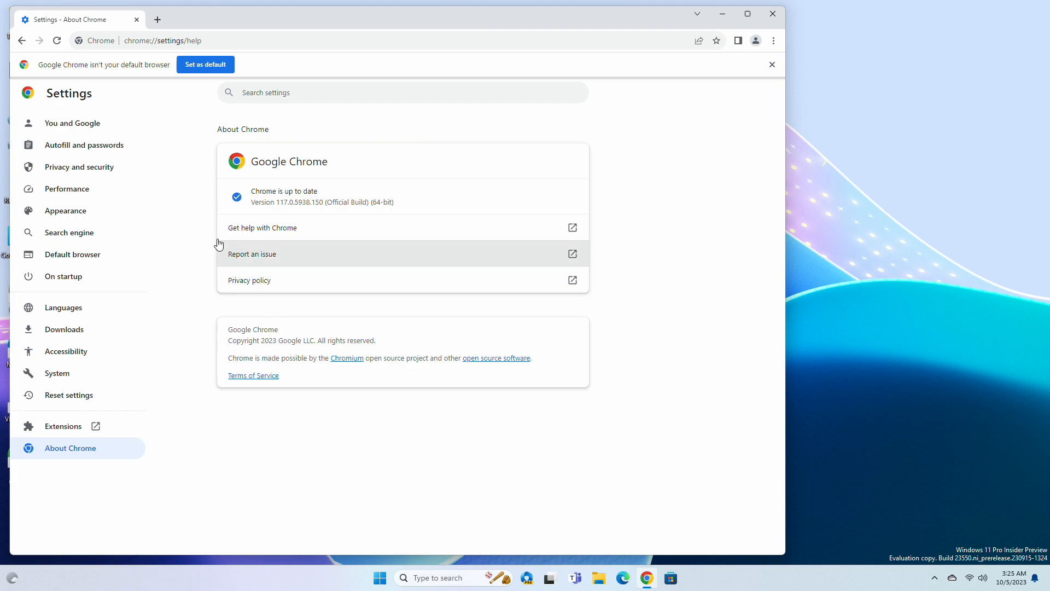
mouse_move(830, 145)
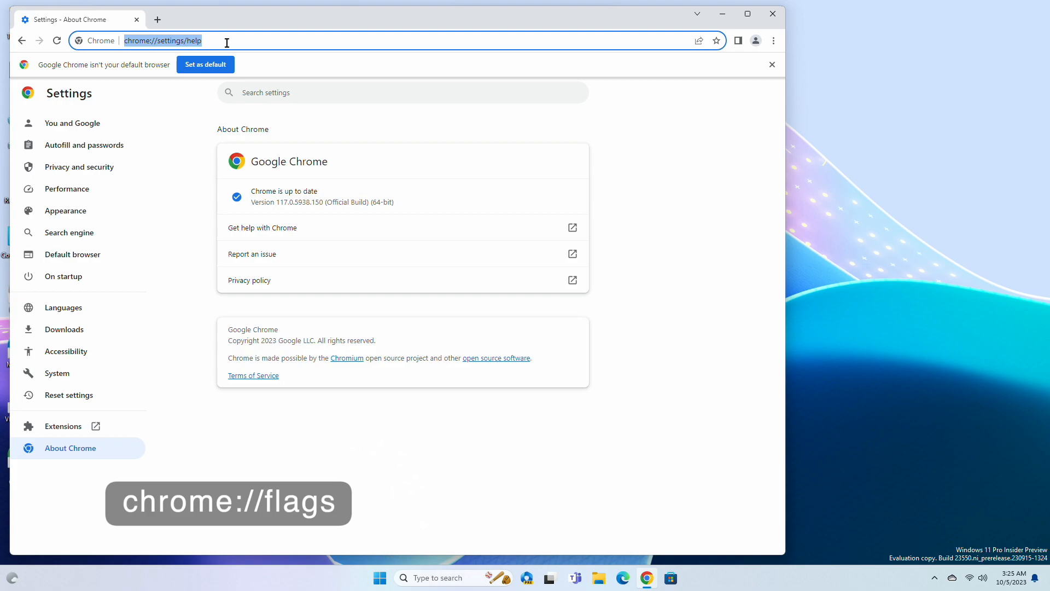
Go to chrome://flags and find 'chrome refresh' on the Experiments page
text(chrome)
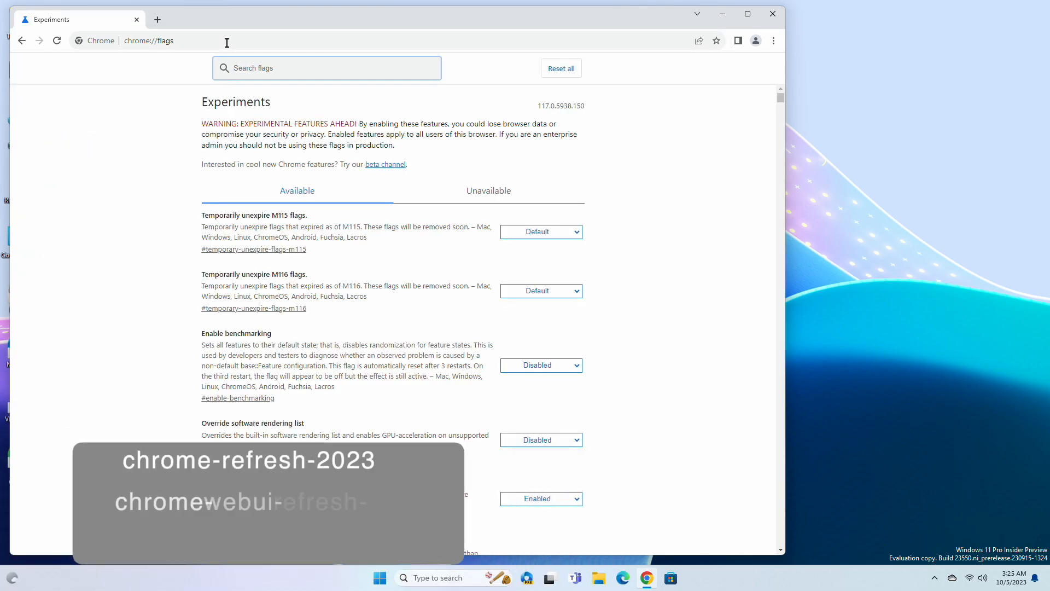
key(ctrl+f)
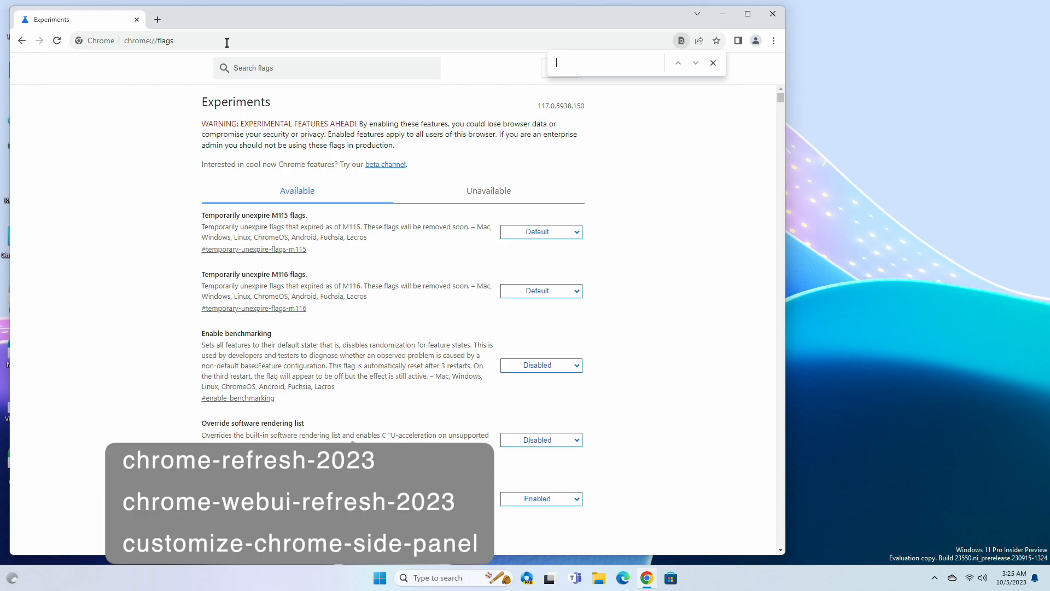
text(chrome re)
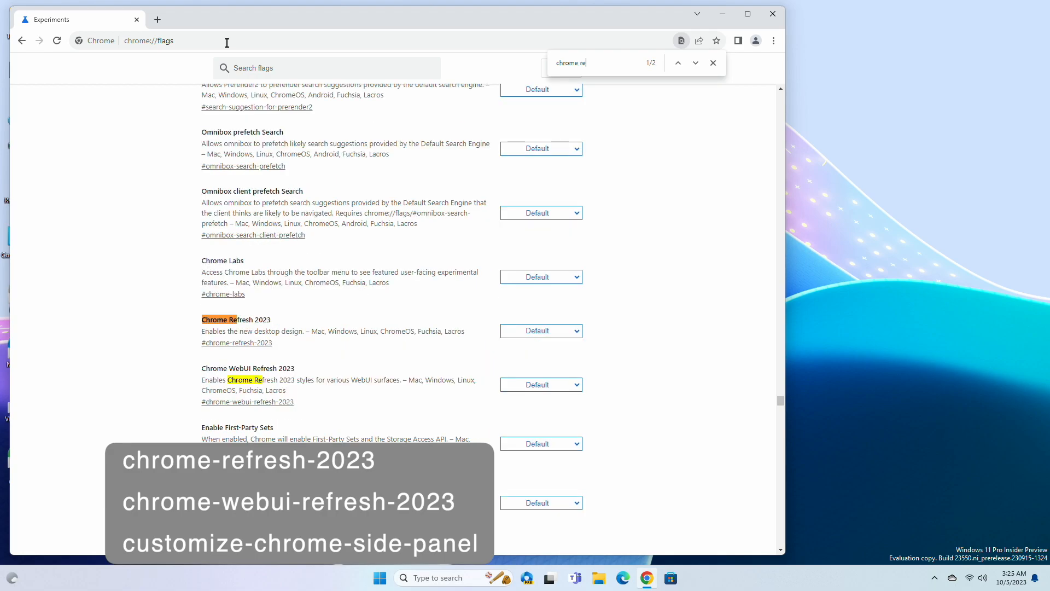
text(fresh)
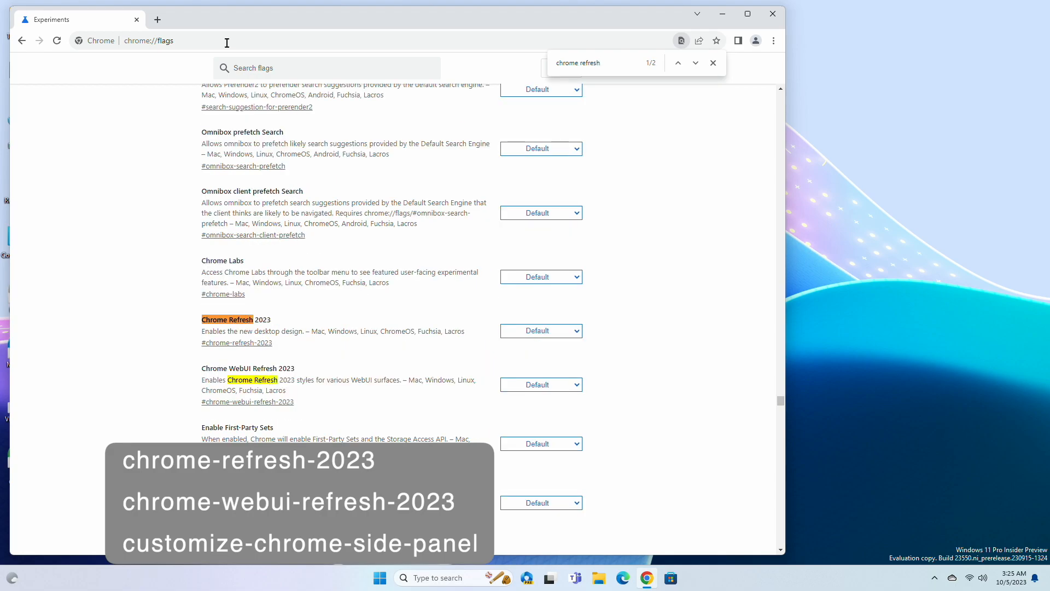
mouse_move(262, 382)
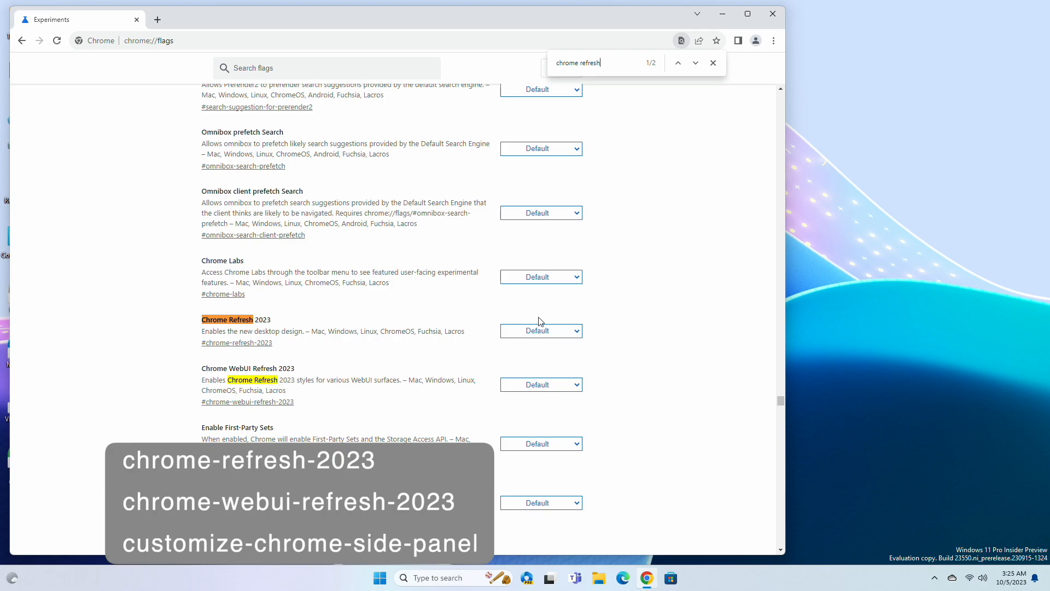
Enable Chrome Refresh 2023 and WebUI Refresh 2023, then find and enable Customize Chrome Side Panel
click(540, 331)
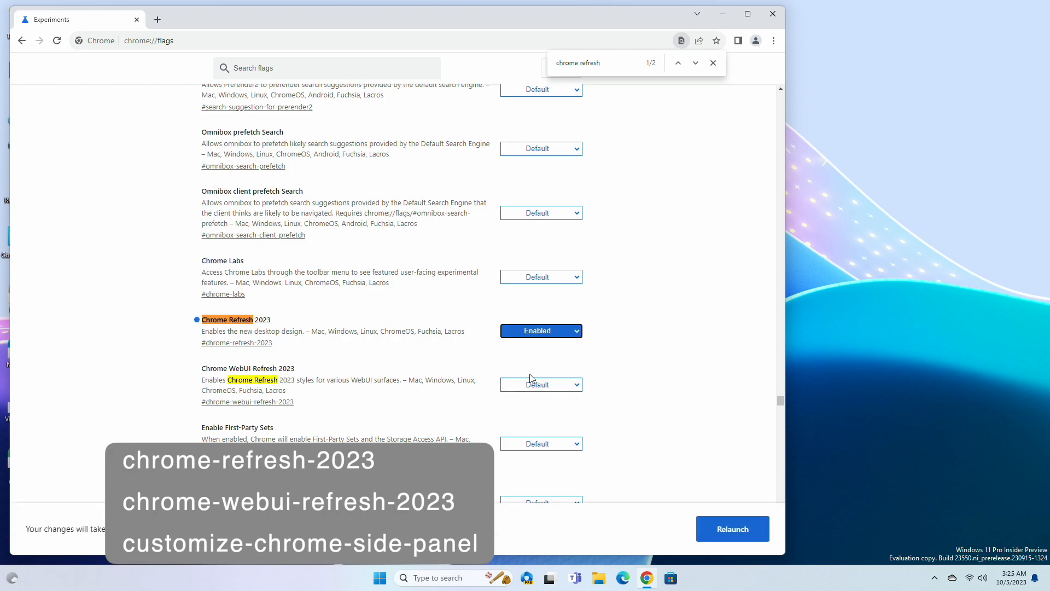
click(540, 384)
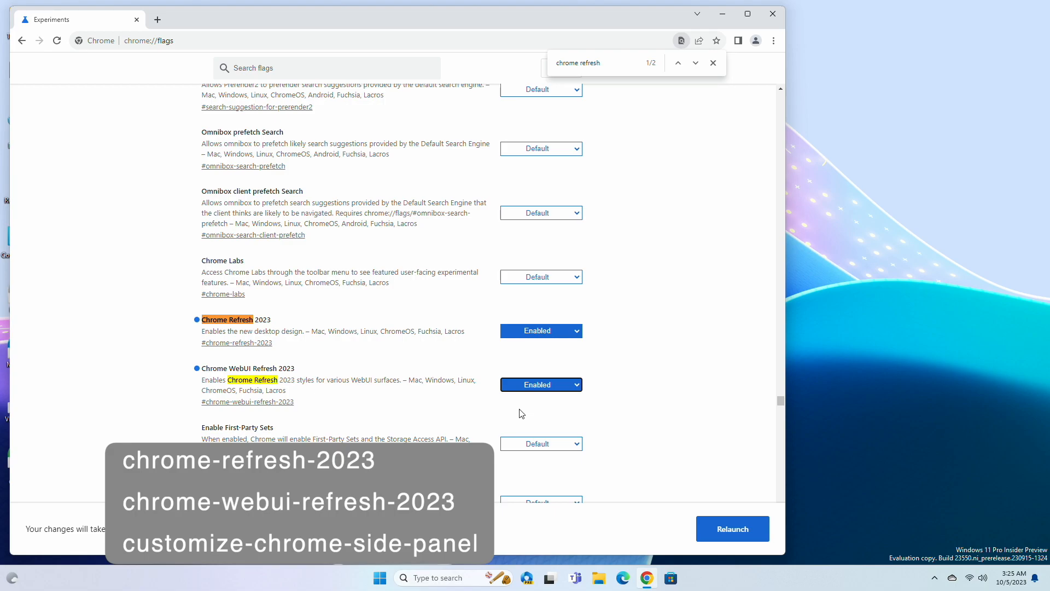
mouse_move(667, 56)
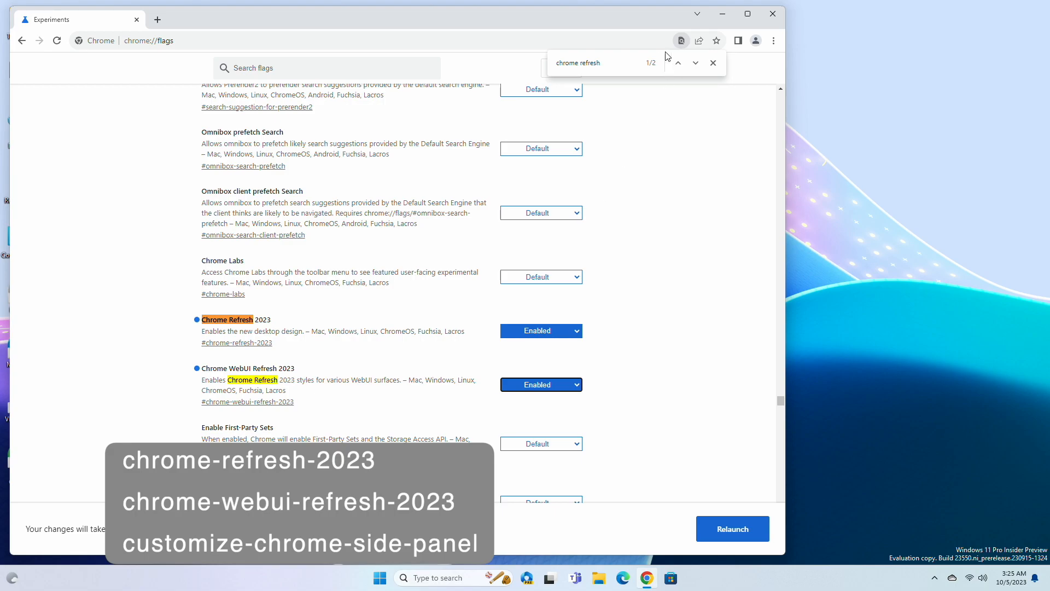
click(578, 63)
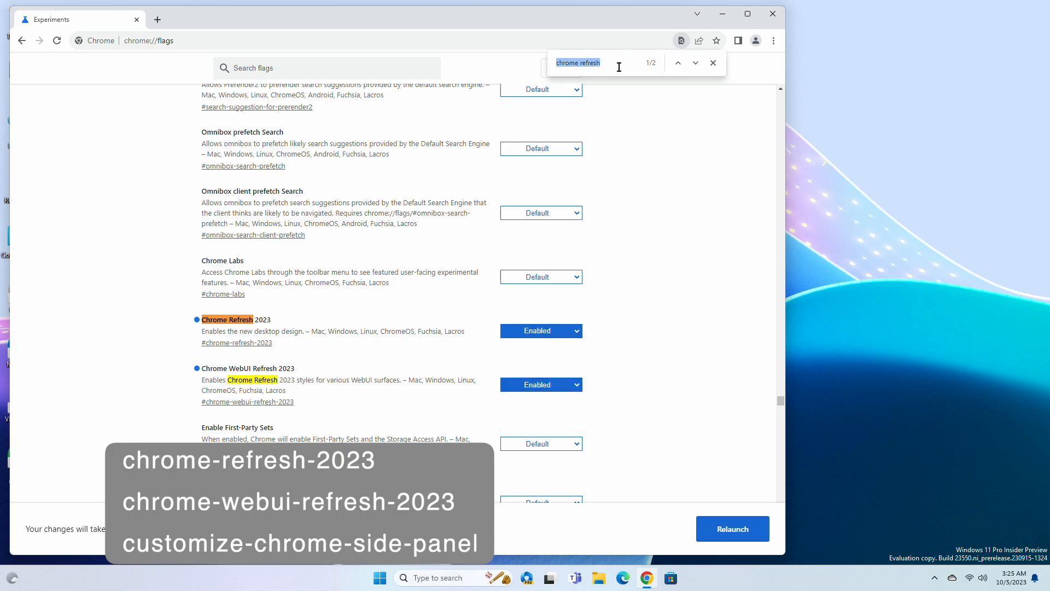
text(c)
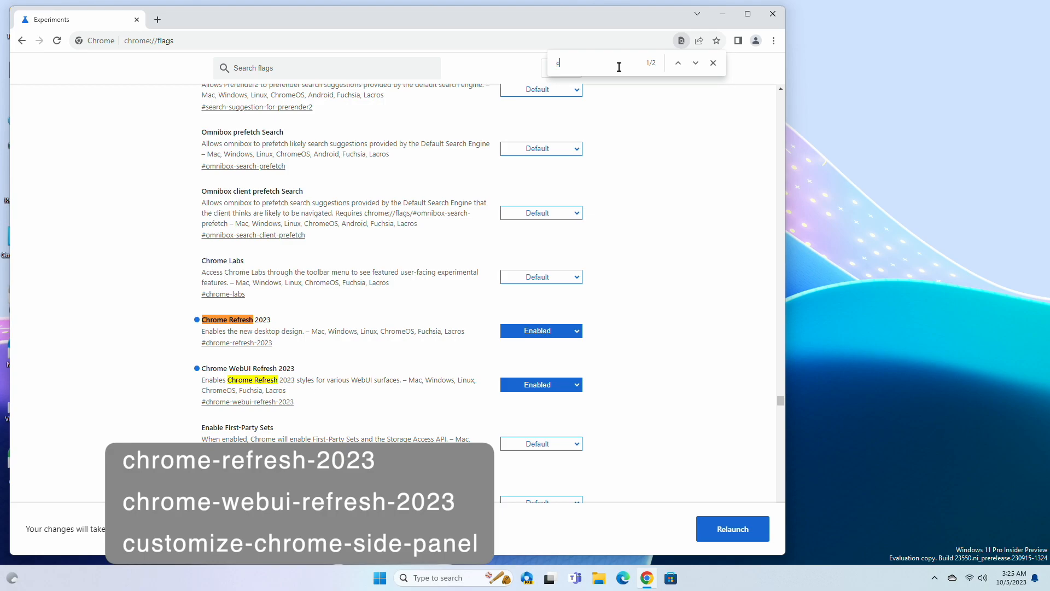
text(hrome side)
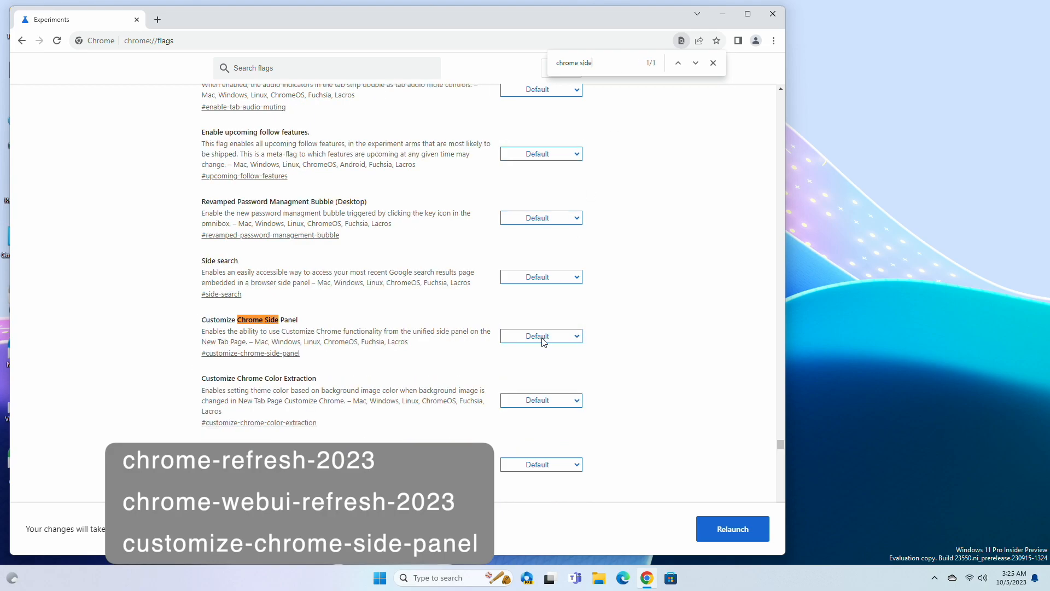
click(540, 335)
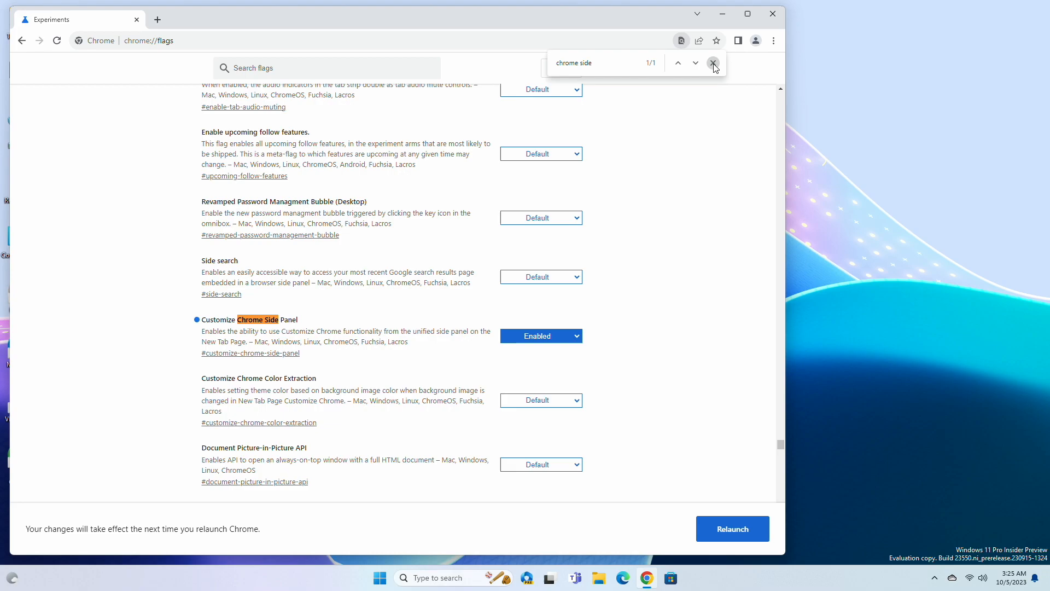
Relaunch Chrome, scroll the What's New page and close the Experiments tab
click(731, 528)
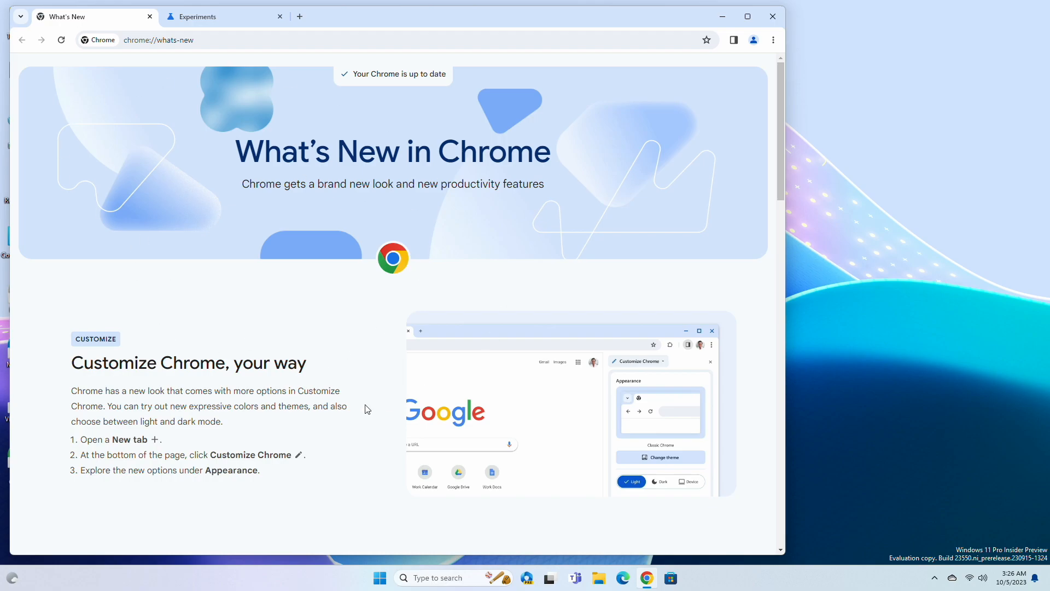
mouse_move(319, 407)
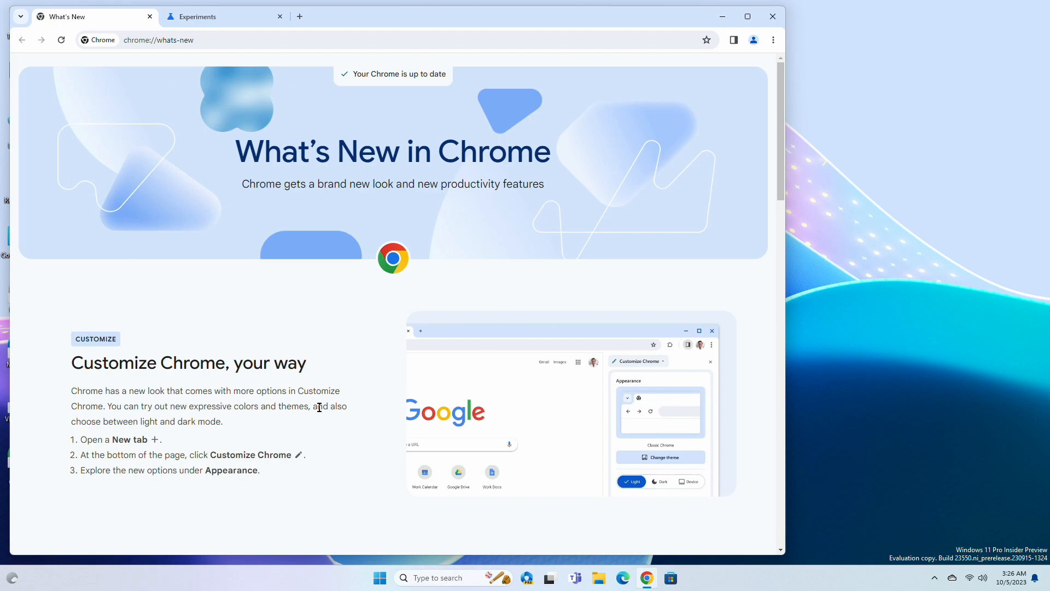
scroll(down, 3)
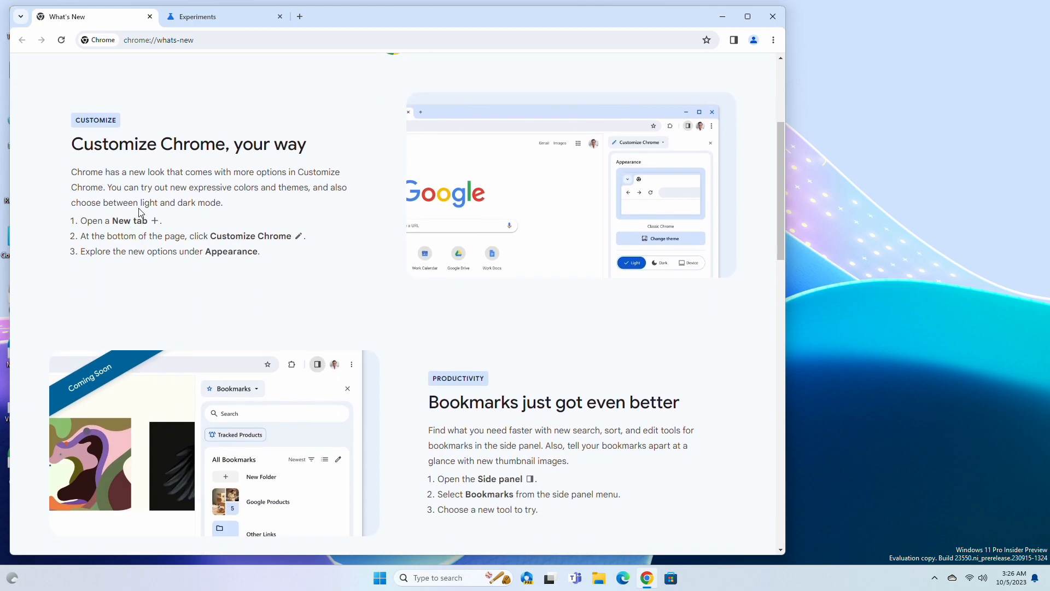
click(279, 16)
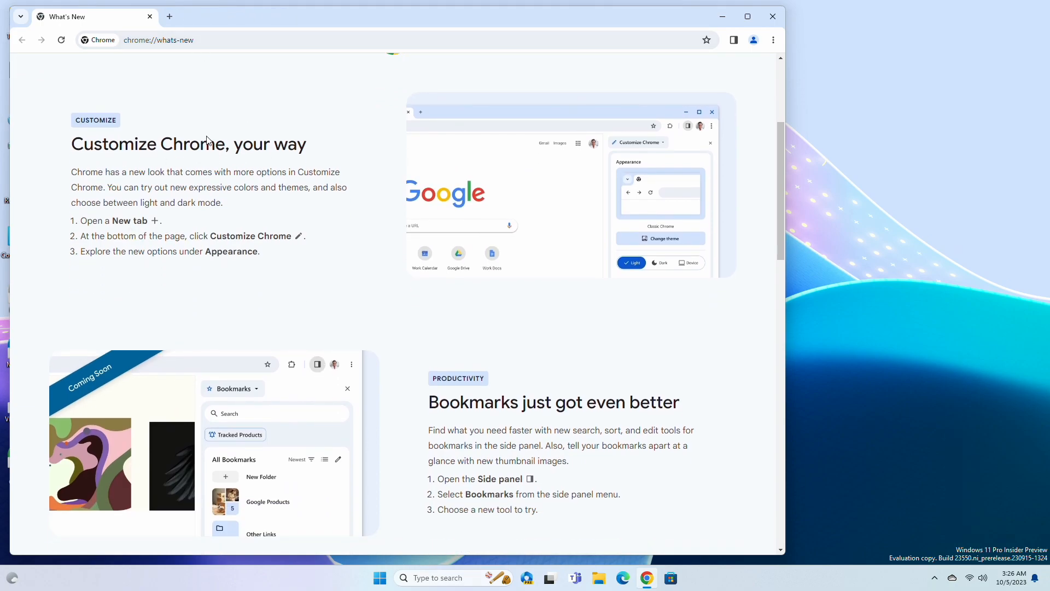
mouse_move(319, 291)
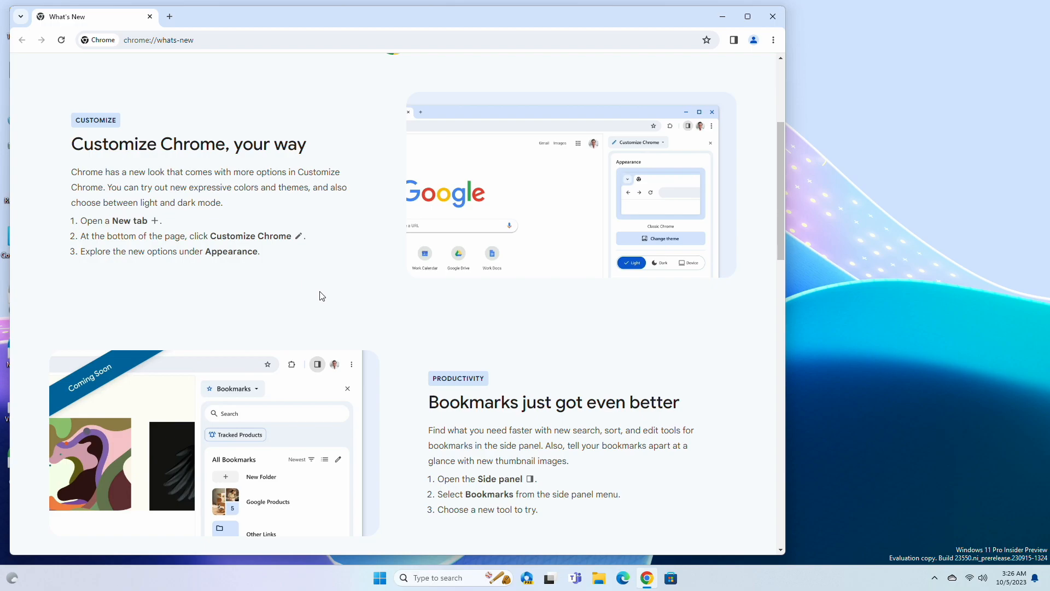
mouse_move(204, 5)
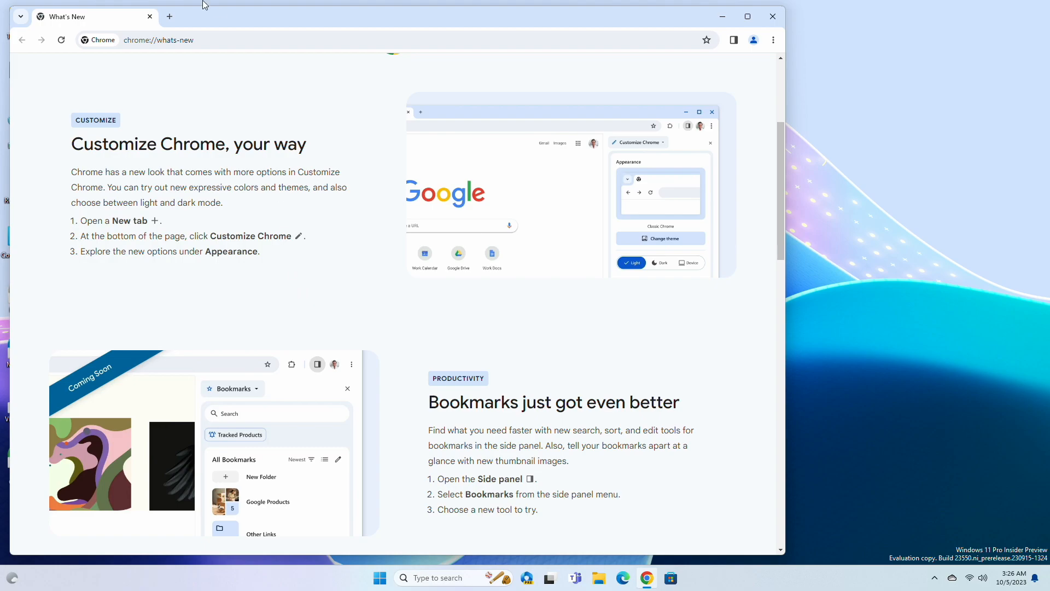
In a new tab's Customize Chrome panel, try light blue, grey-green and lavender, then default blue in Light mode
click(169, 16)
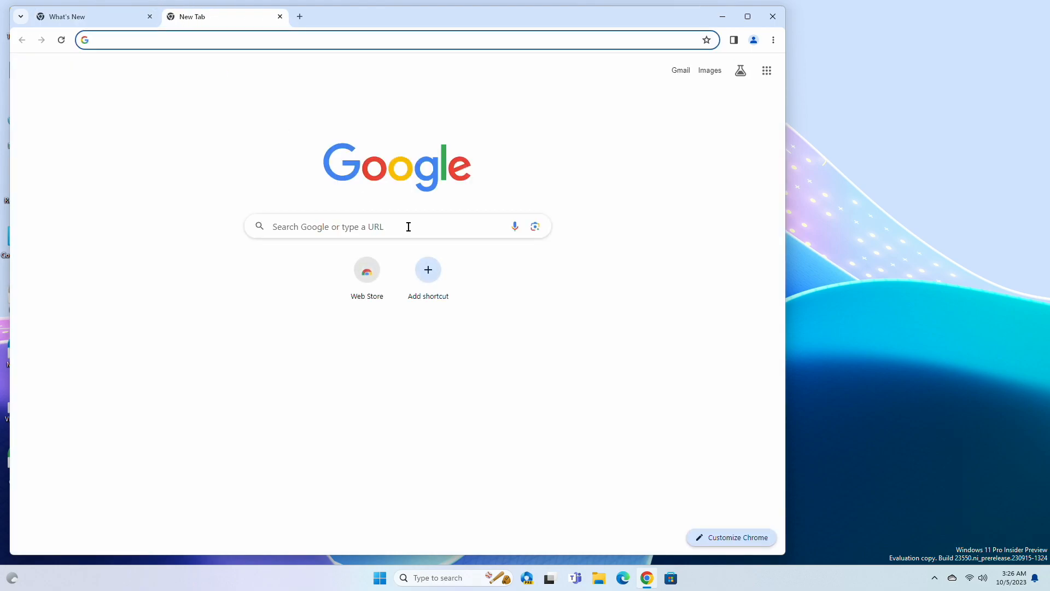
click(731, 537)
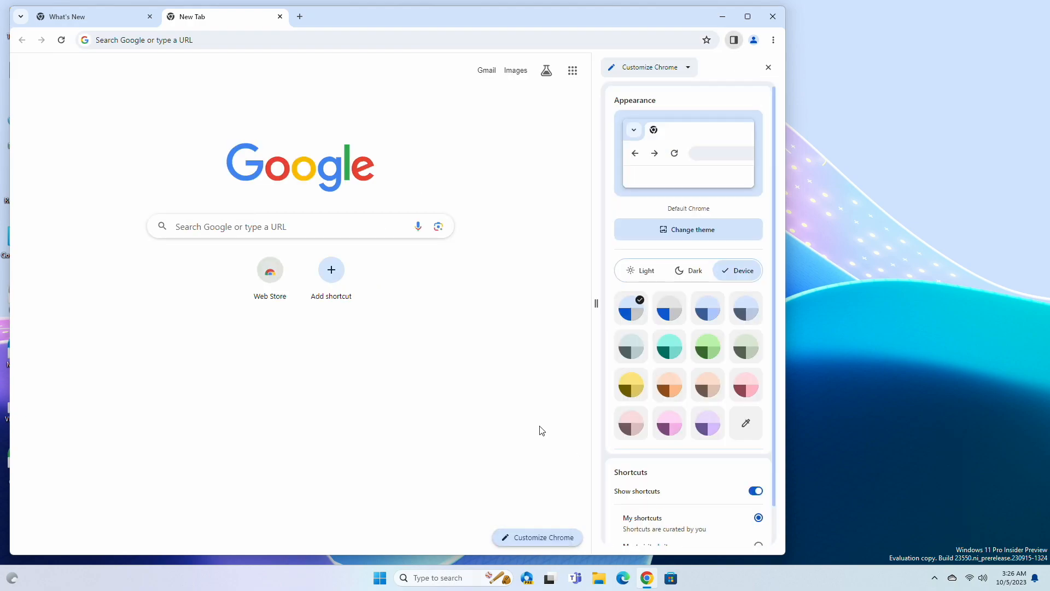
mouse_move(629, 384)
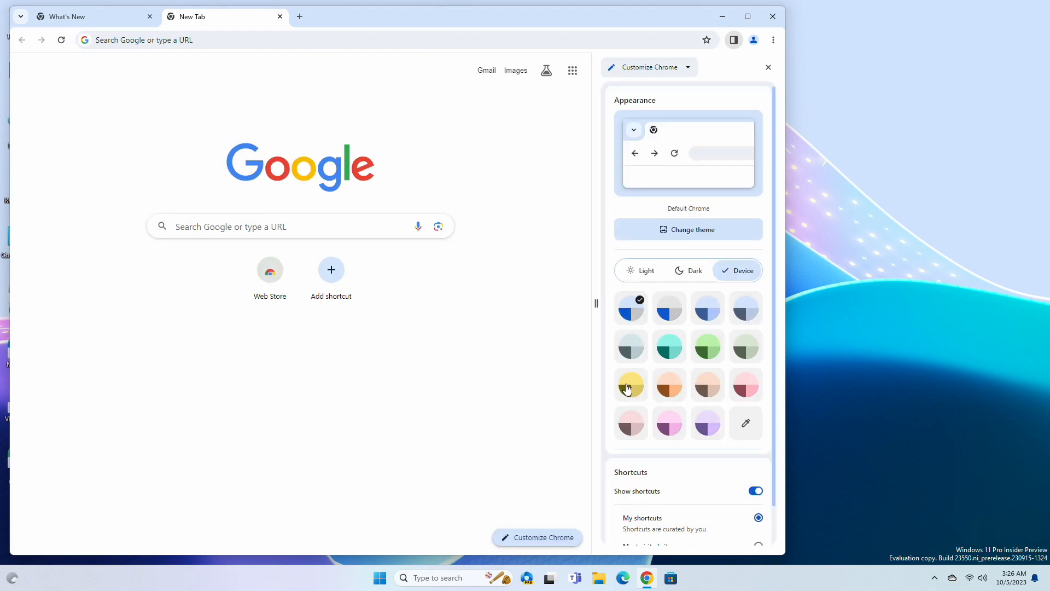
click(669, 307)
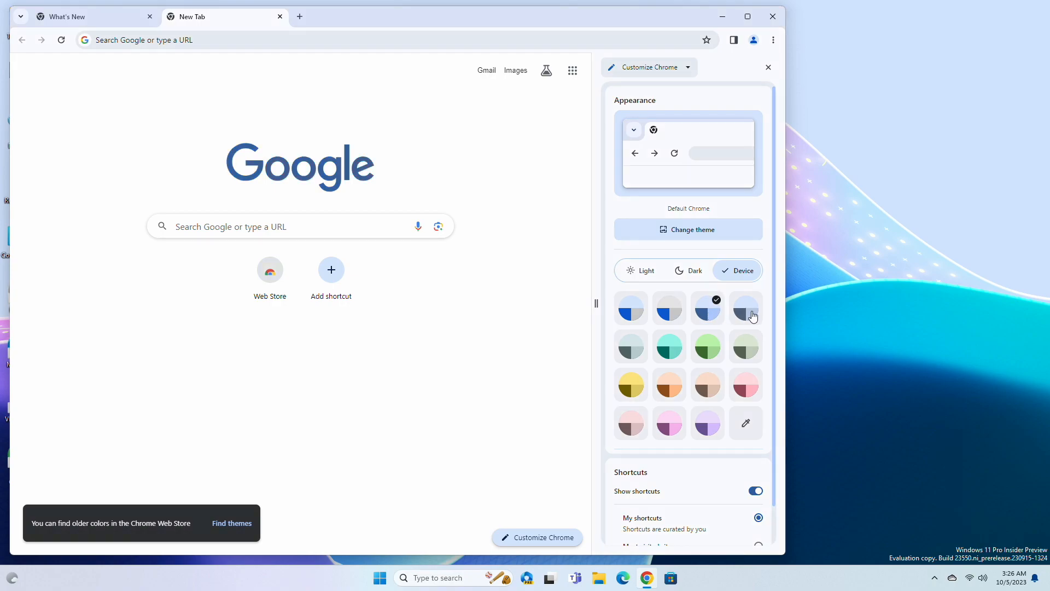
click(745, 346)
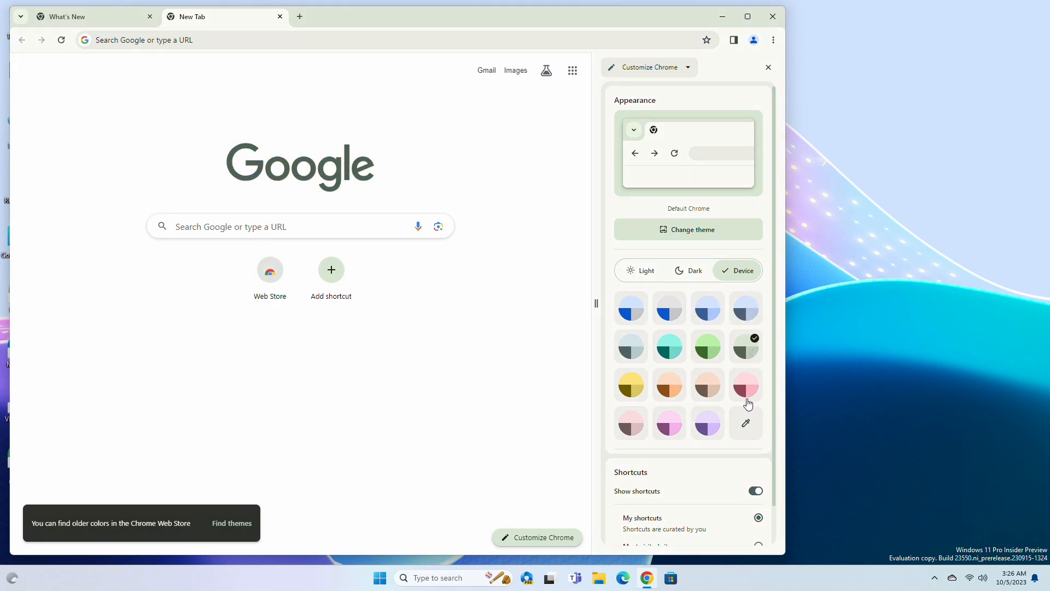
click(706, 423)
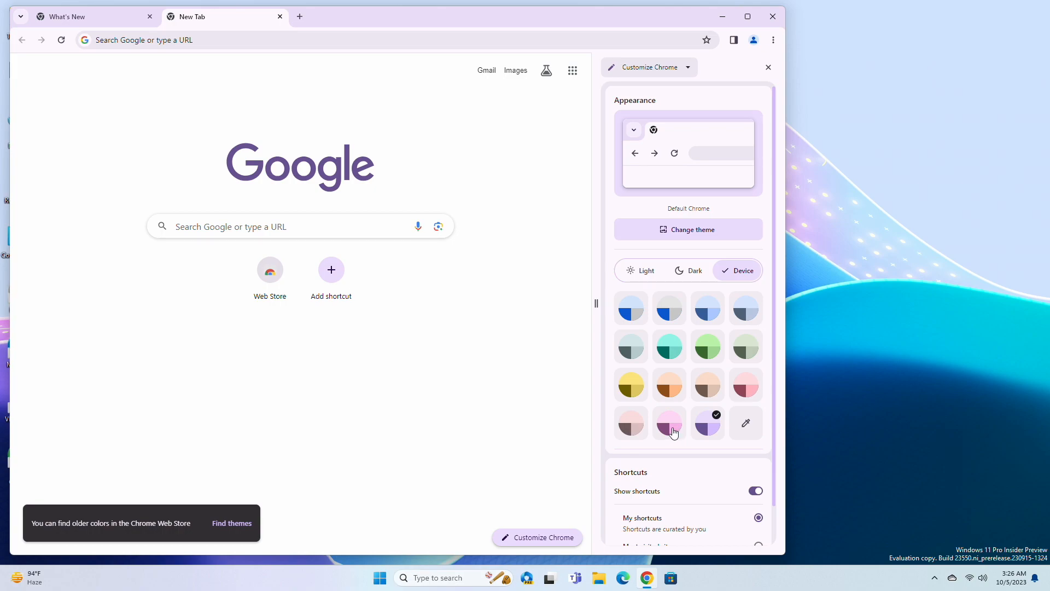
click(630, 307)
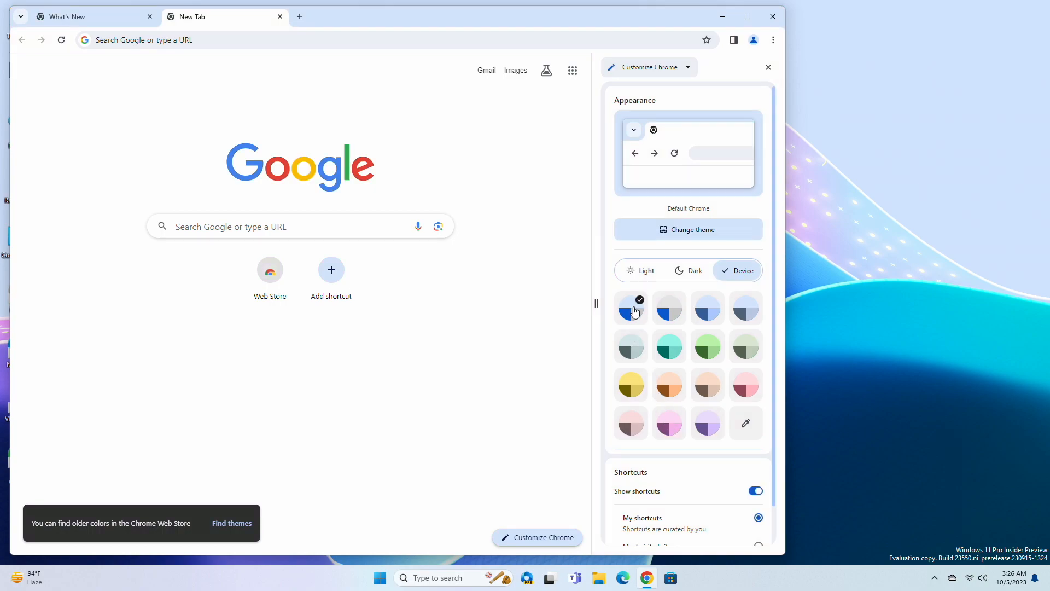
click(639, 270)
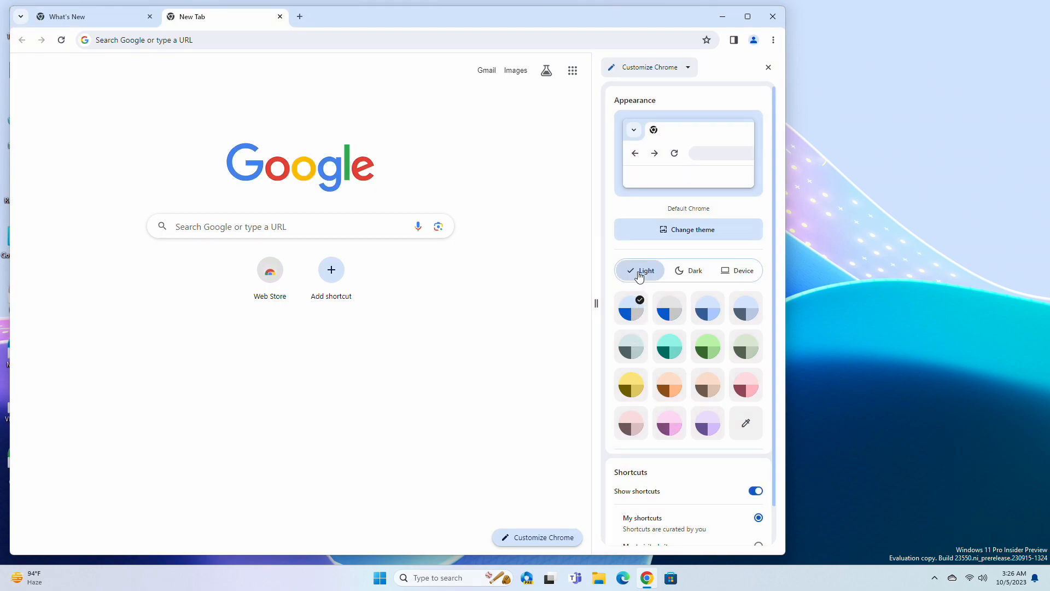
Preview Dark mode with blue, lavender and pink palettes, then restore default colours with Device mode
click(688, 269)
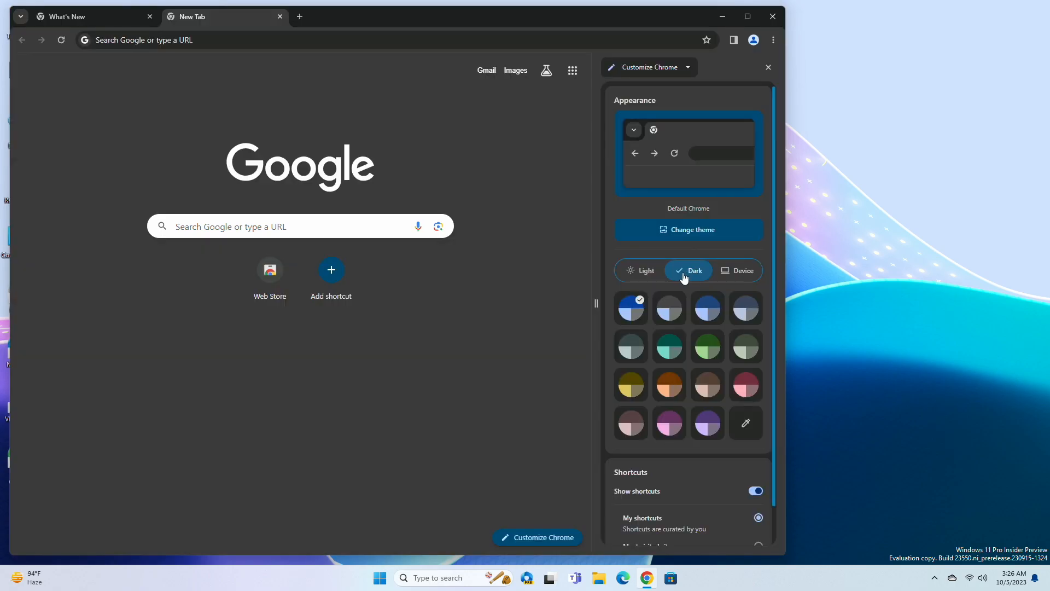
click(706, 308)
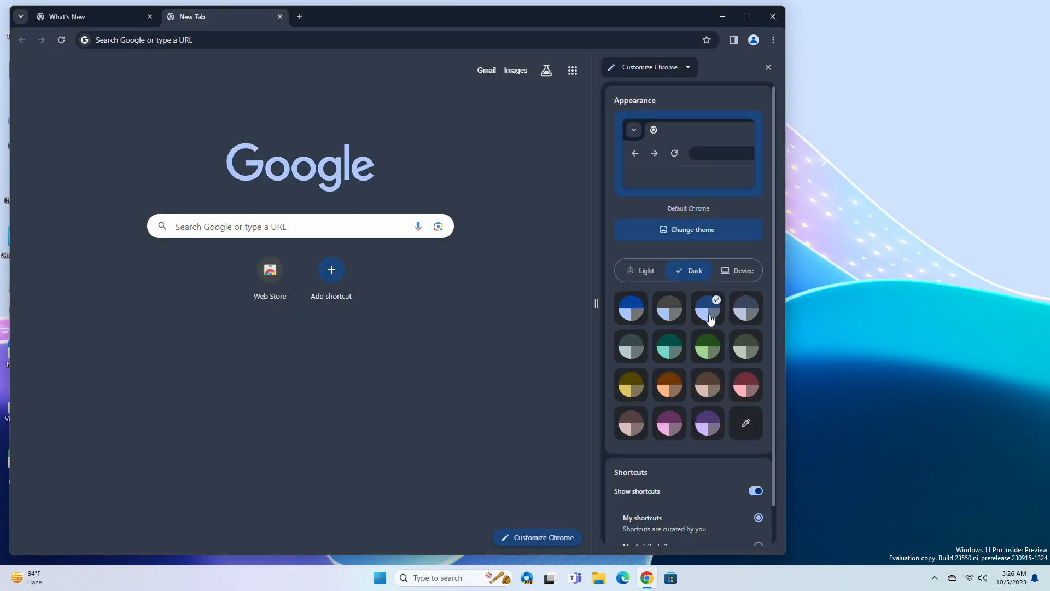
click(707, 423)
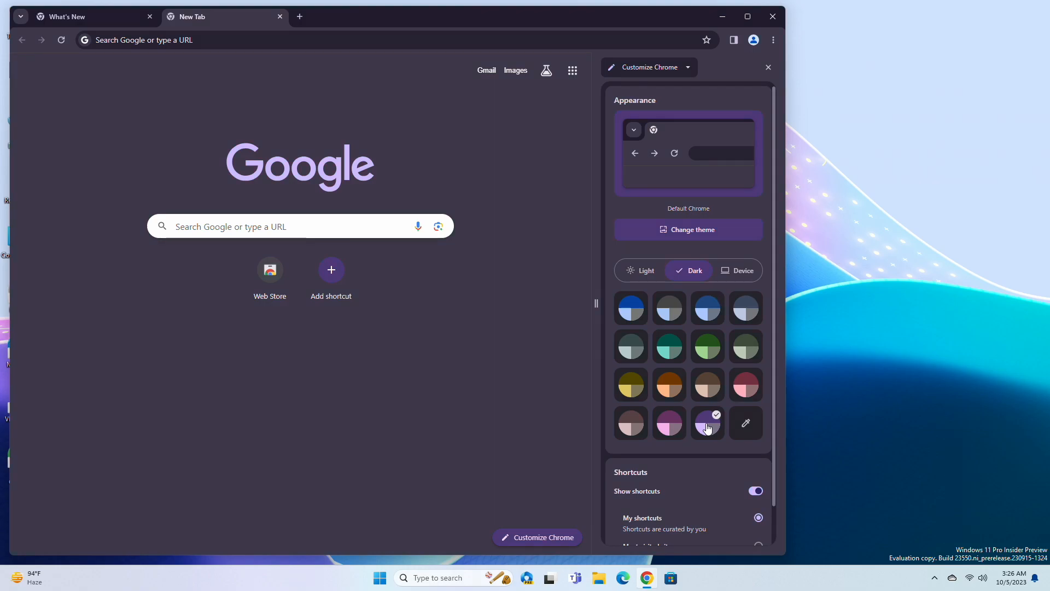
click(669, 423)
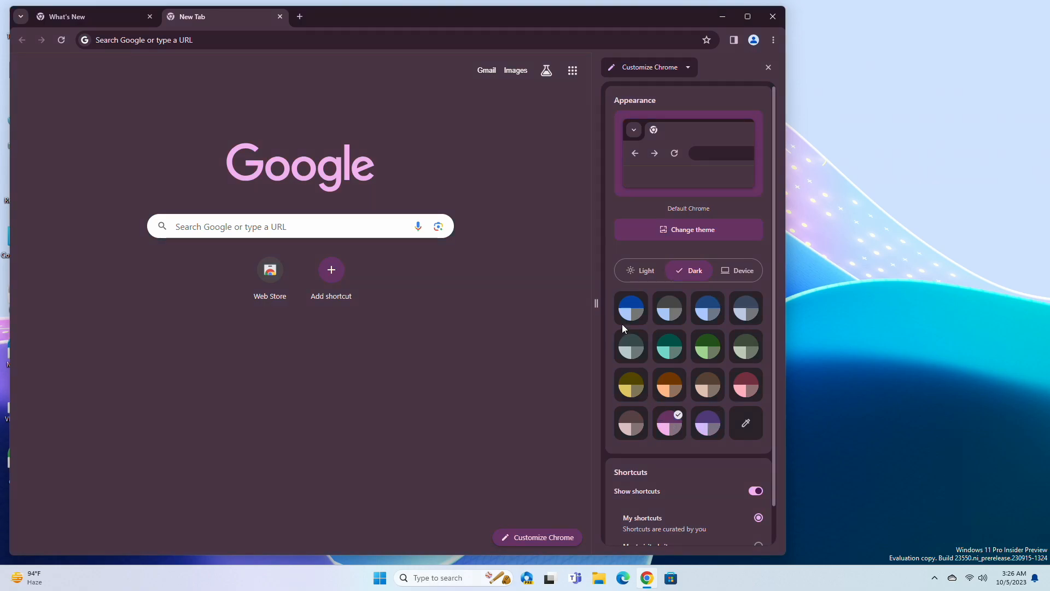
click(737, 271)
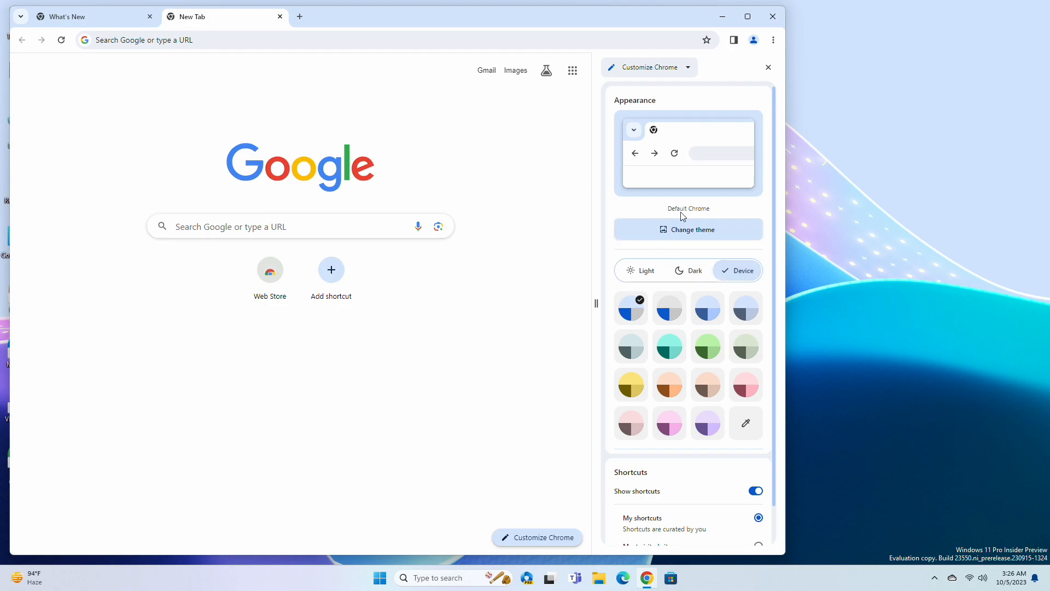
Open Change theme and browse to the Geometric shapes background collection
click(689, 229)
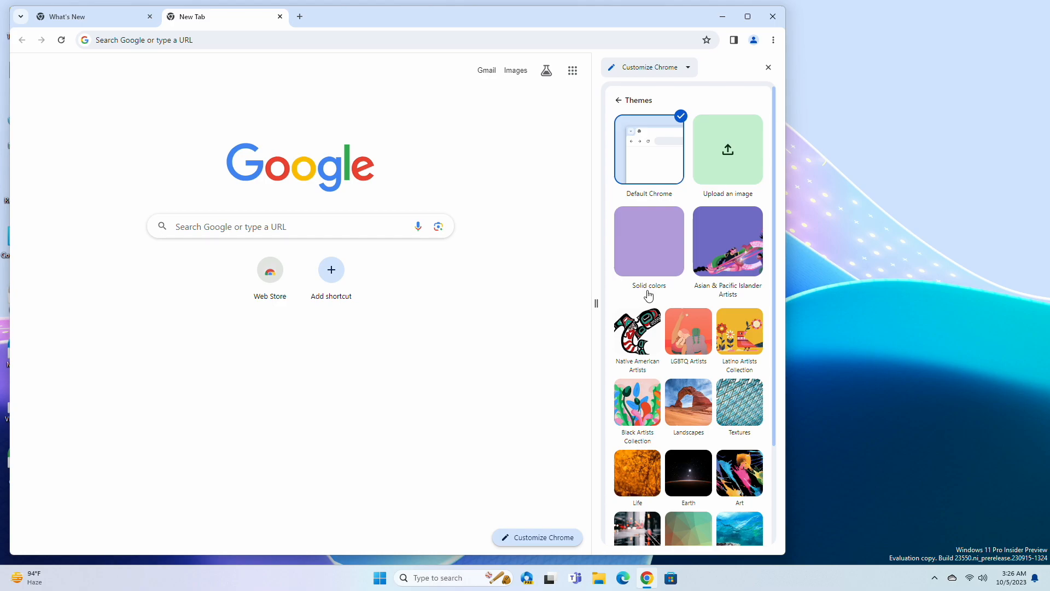
scroll(down, 3)
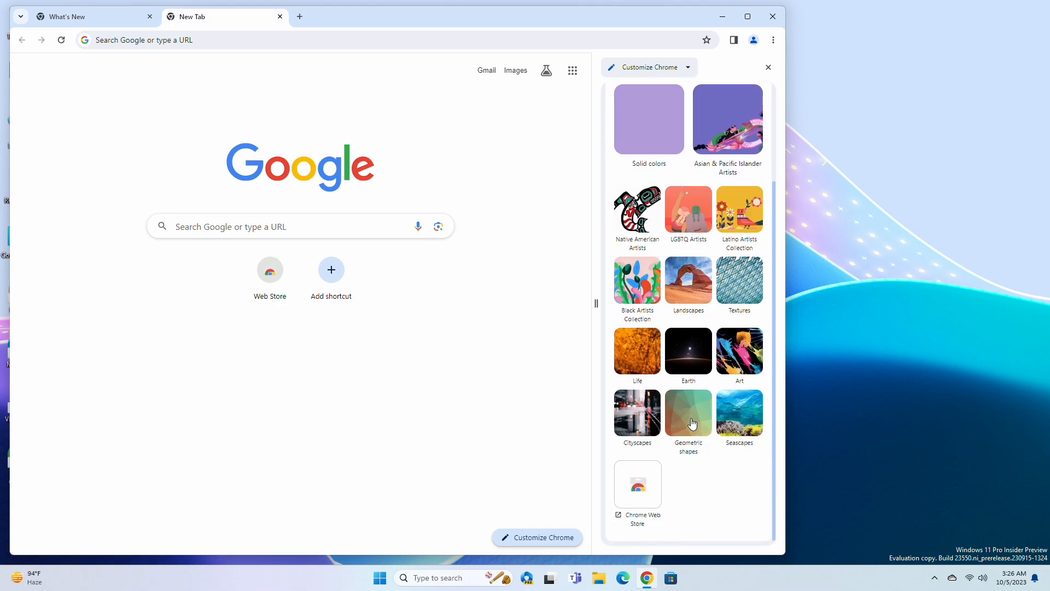
click(688, 414)
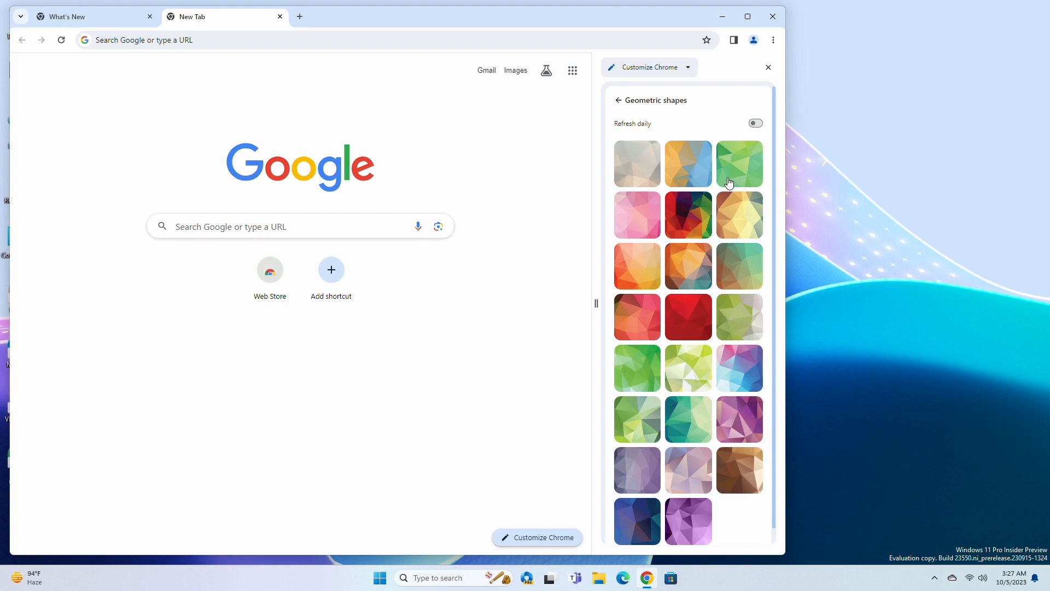
Apply a green geometric background, toggle Refresh daily, then reset to the Default Chrome theme
click(739, 164)
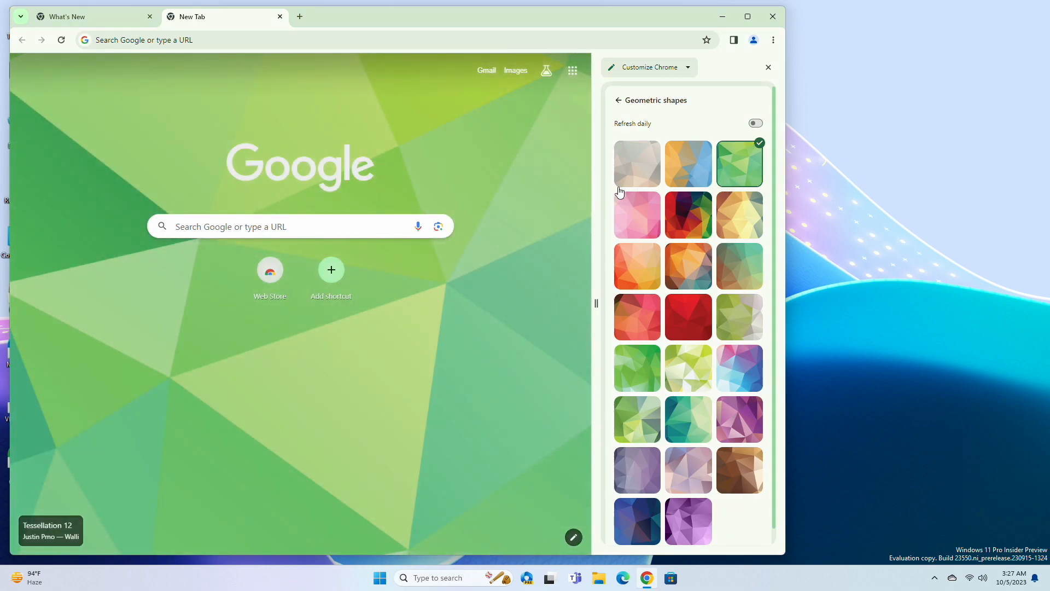
click(755, 123)
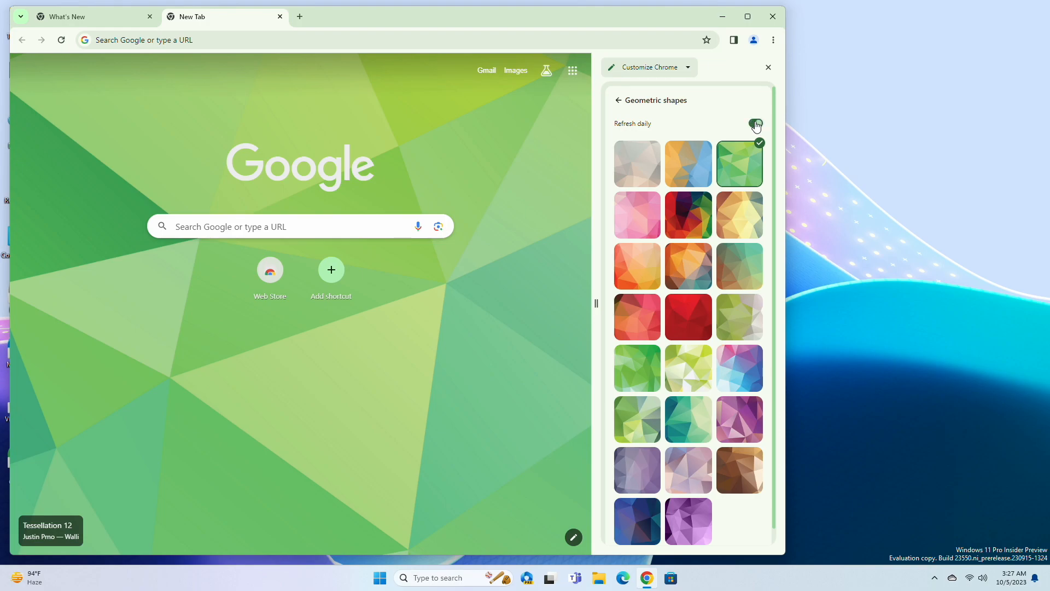
click(755, 123)
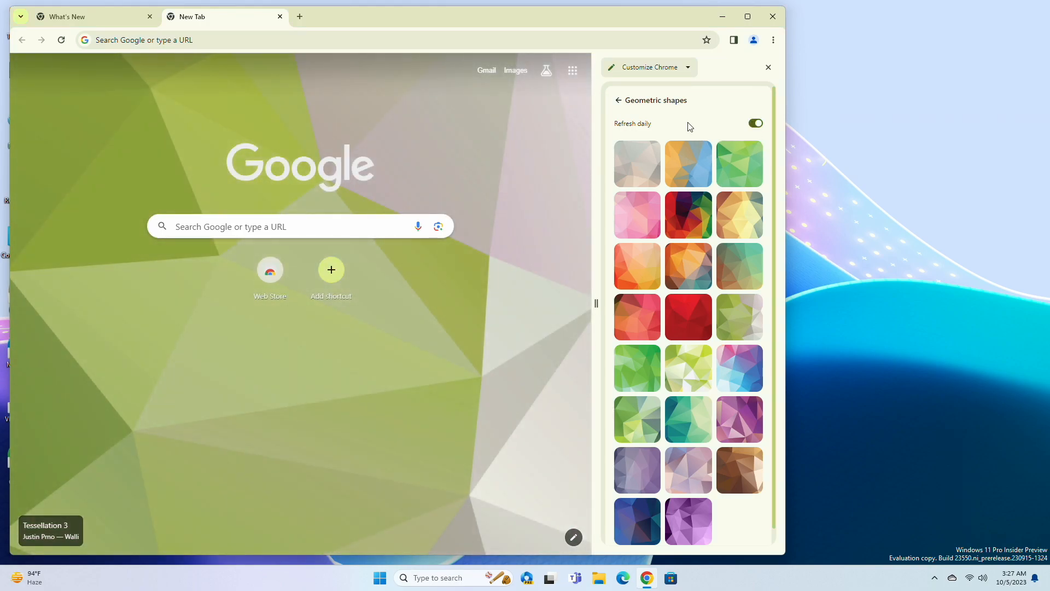
click(619, 100)
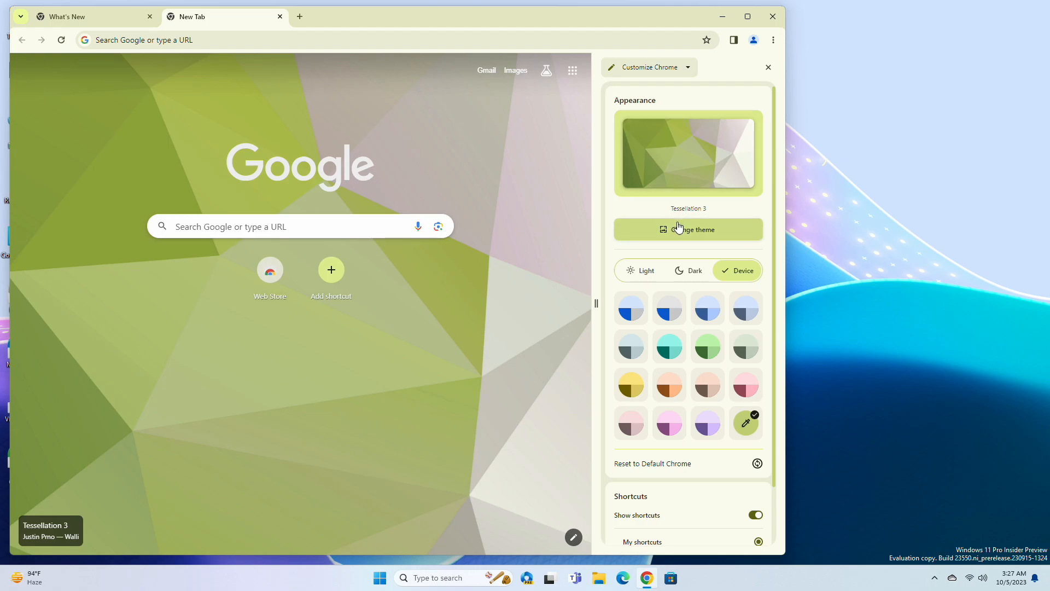
click(688, 229)
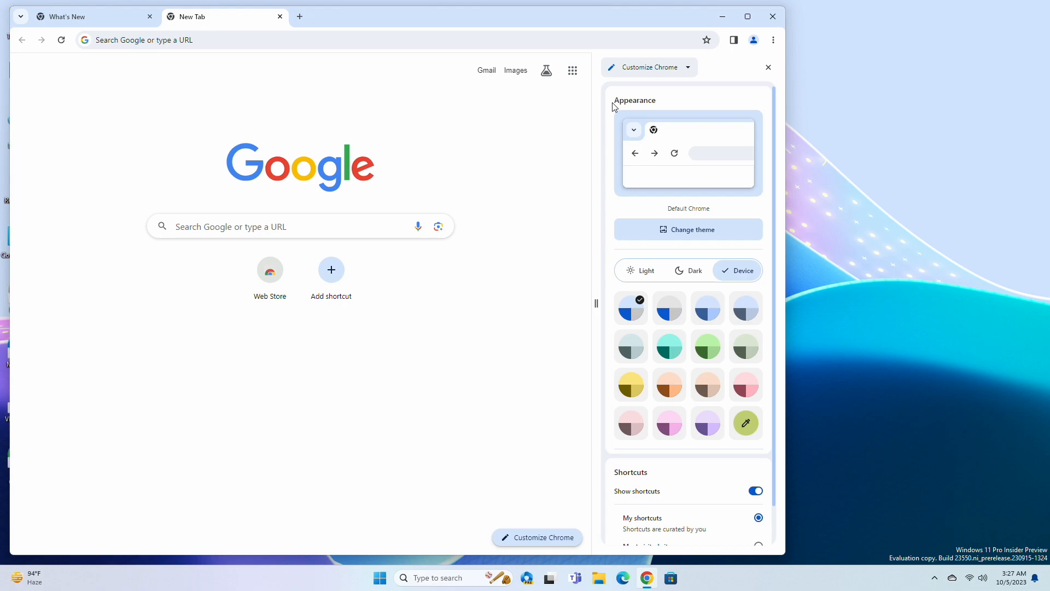
mouse_move(612, 315)
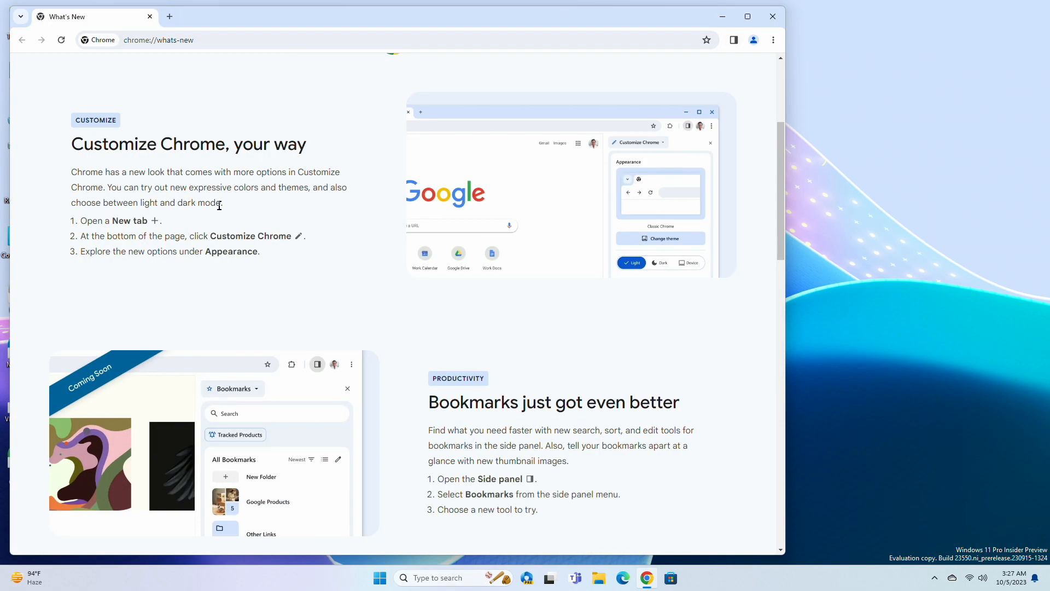
Scroll through chrome://whats-new, then open tab search to list open and recently closed tabs
scroll(down, 3)
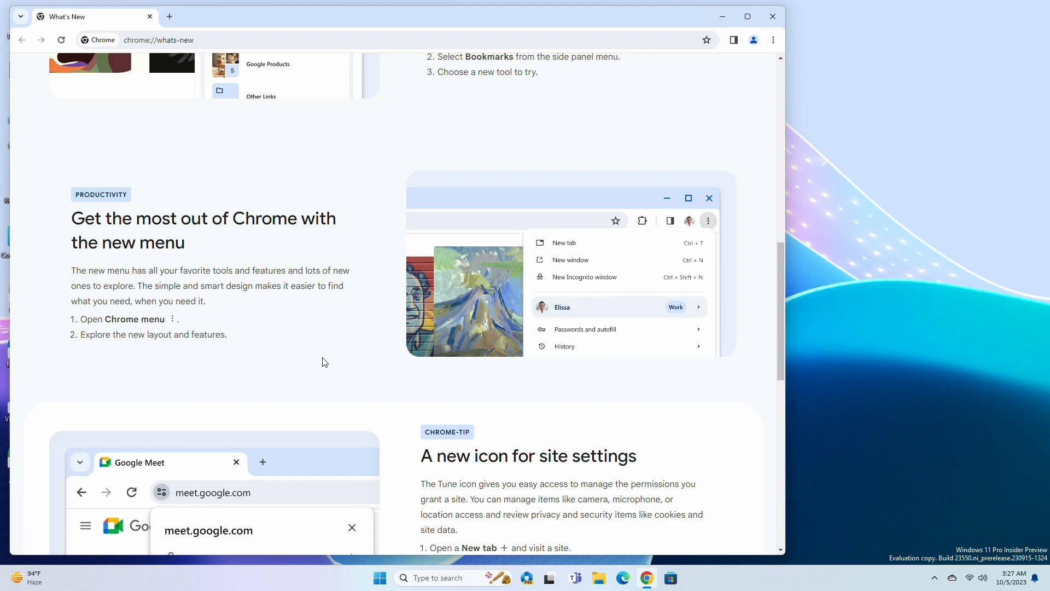
click(773, 40)
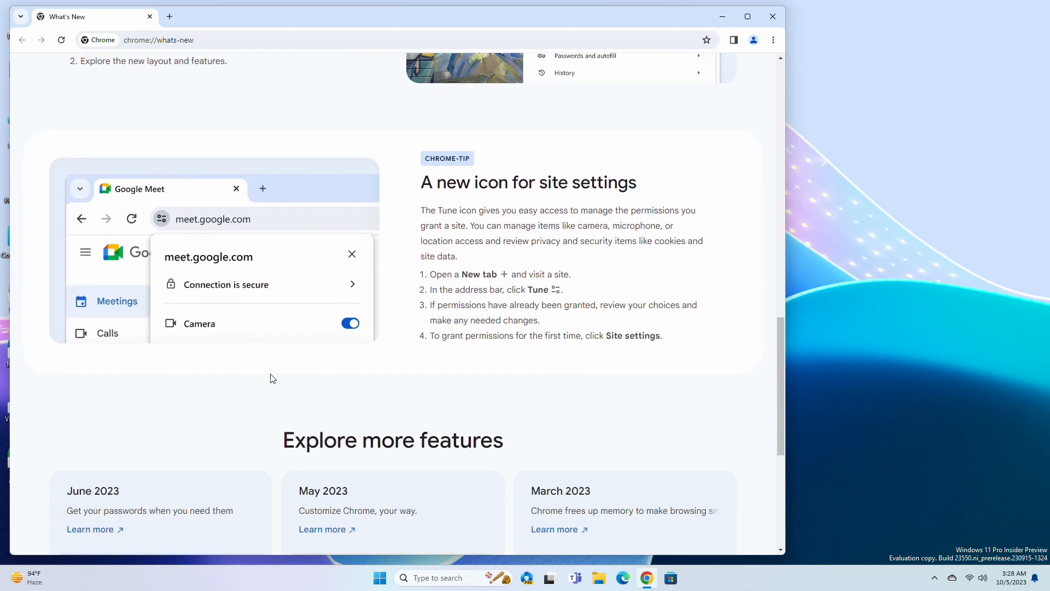
mouse_move(241, 384)
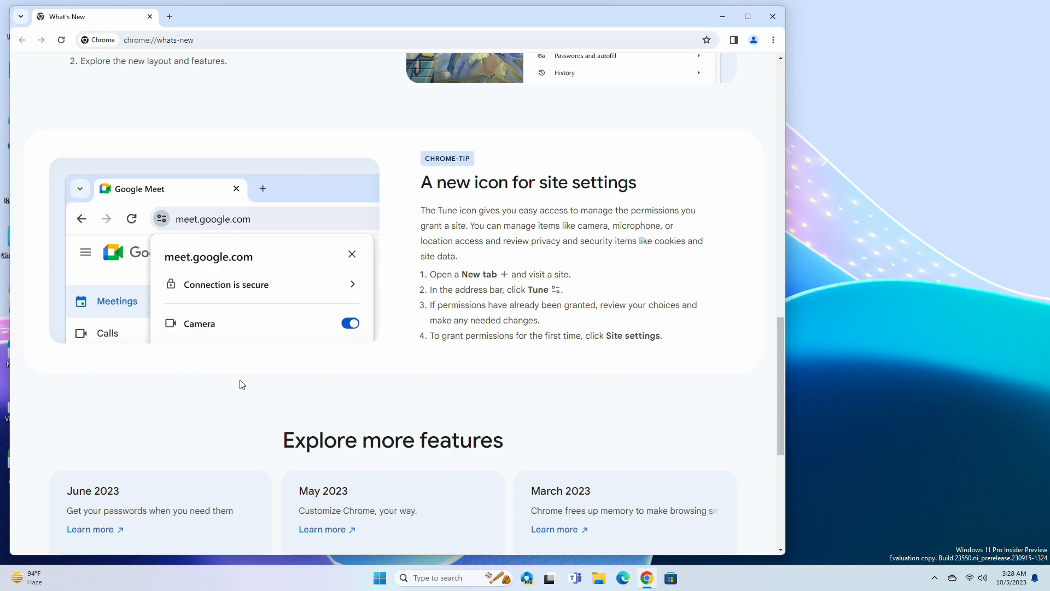
scroll(down, 3)
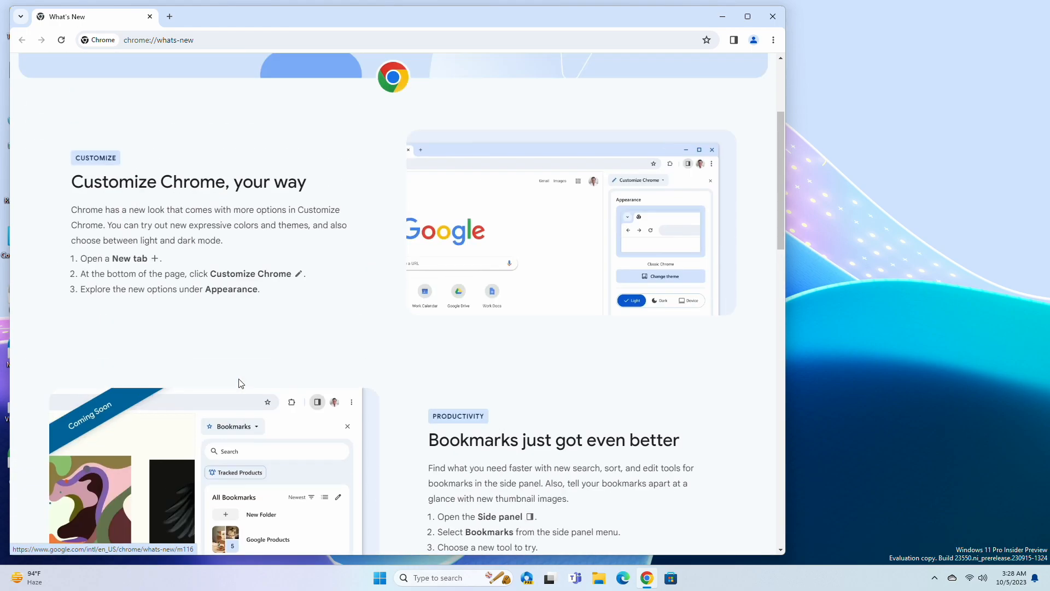
scroll(down, 3)
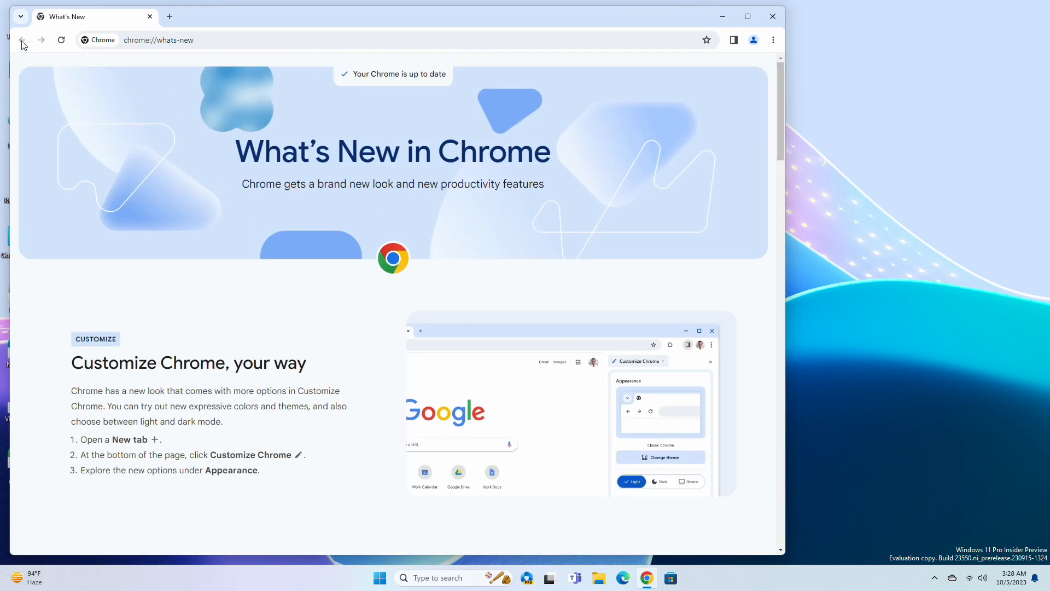
click(20, 16)
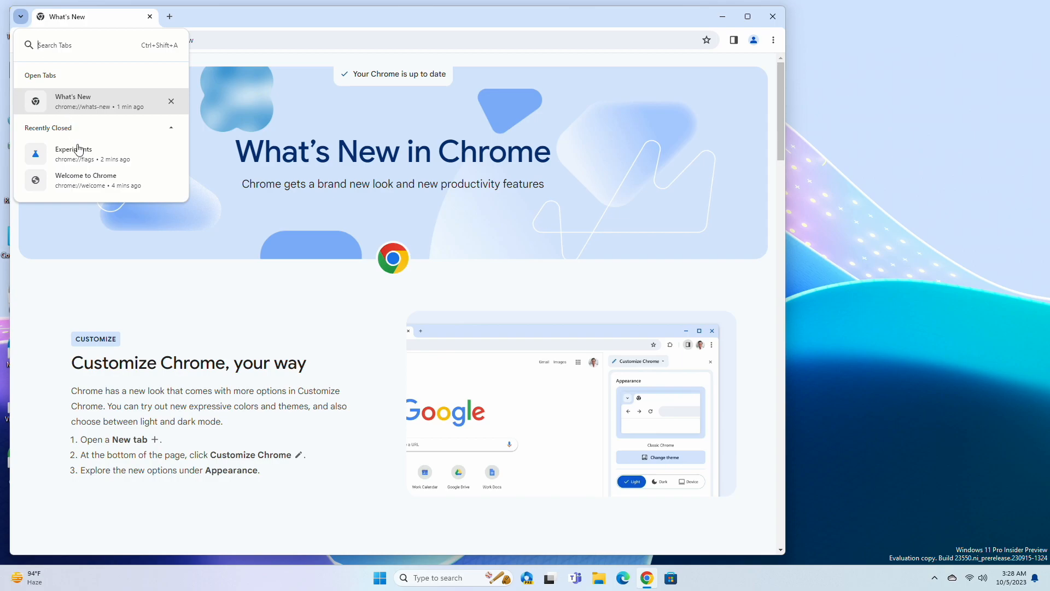